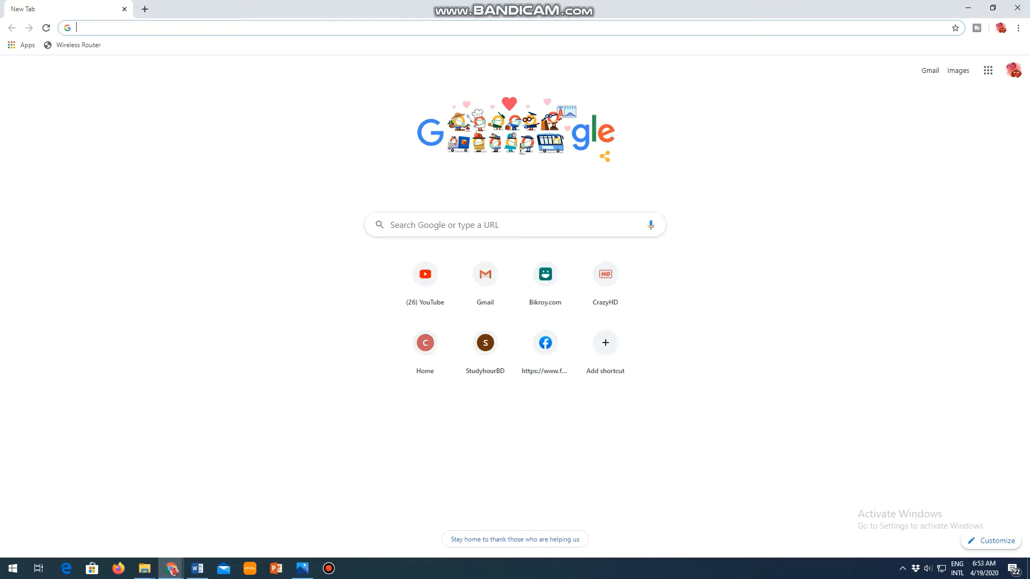
Search Google for 'How to increase auto like in youtube for free'
{"action": "type", "text": "How to"}
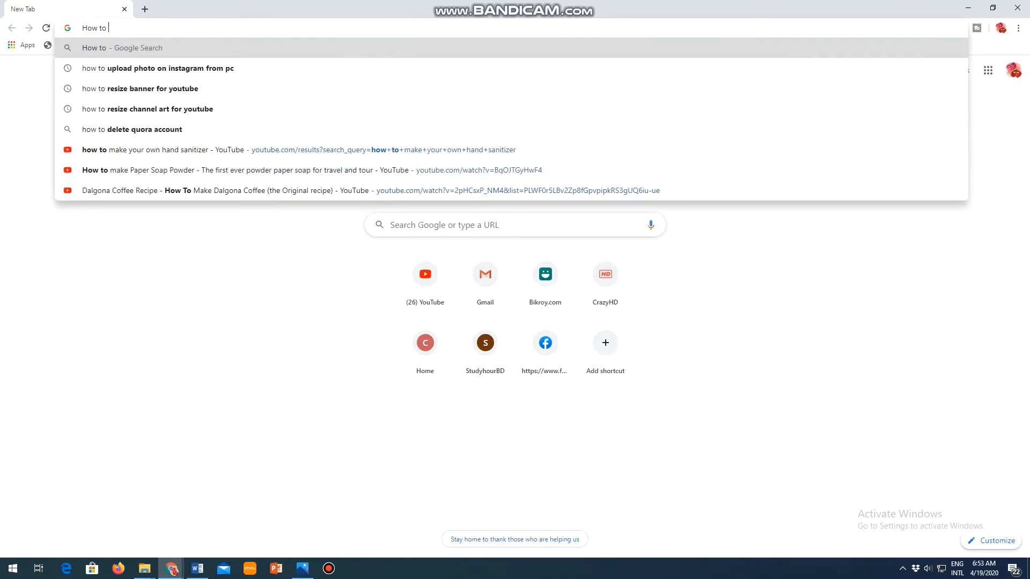
{"action": "type", "text": "increase"}
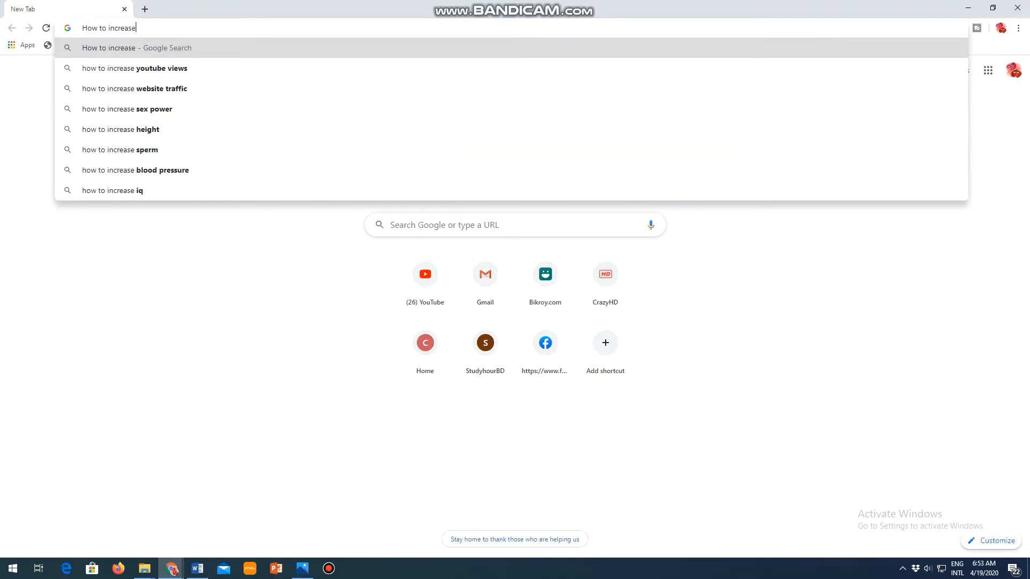
{"action": "type", "text": "au"}
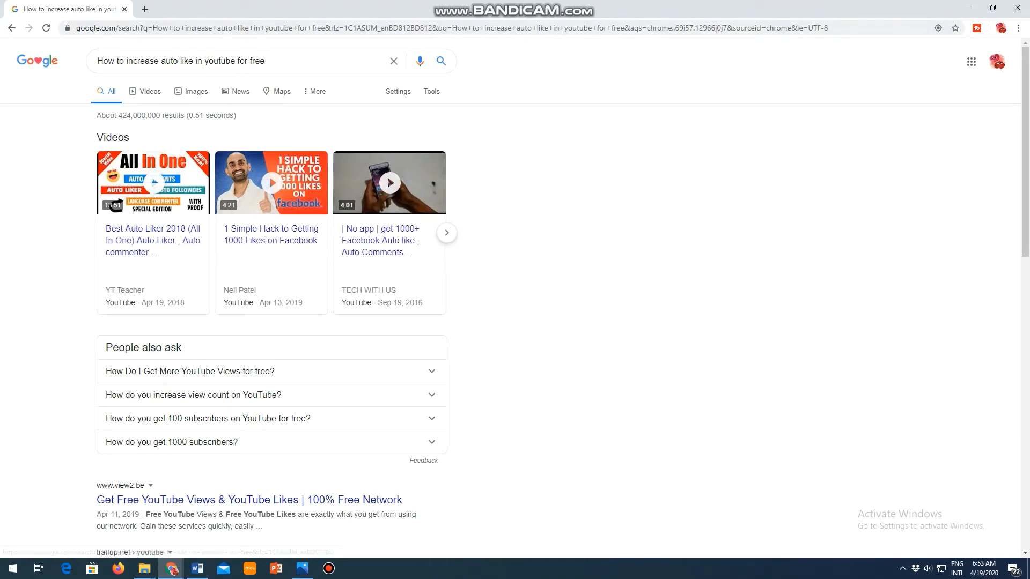
In a new tab, search 'how to get auto subscriber in youtube for free' and accept the suggested spelling
{"action": "left_click", "coordinate": [144, 9]}
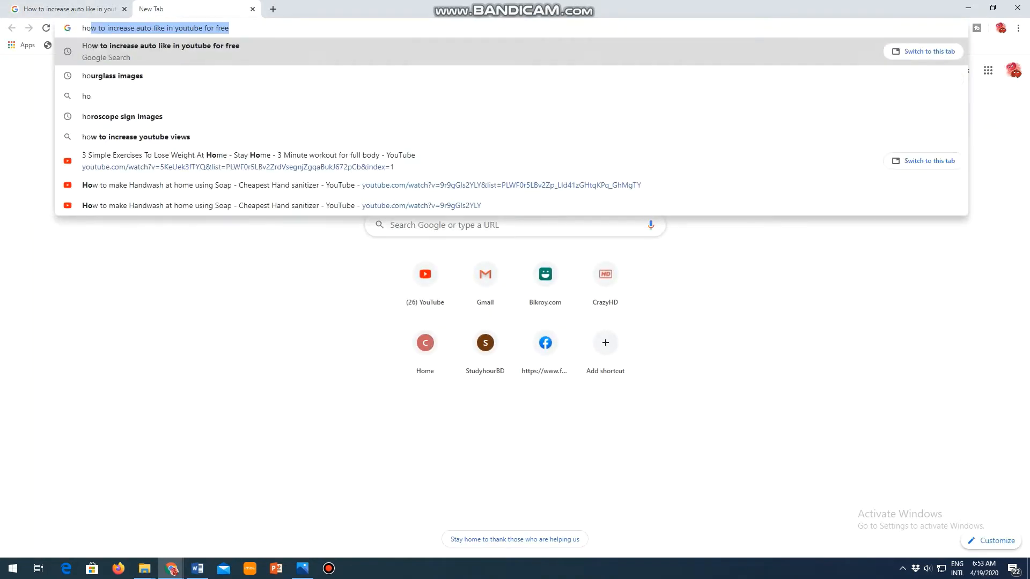
{"action": "type", "text": "how to get"}
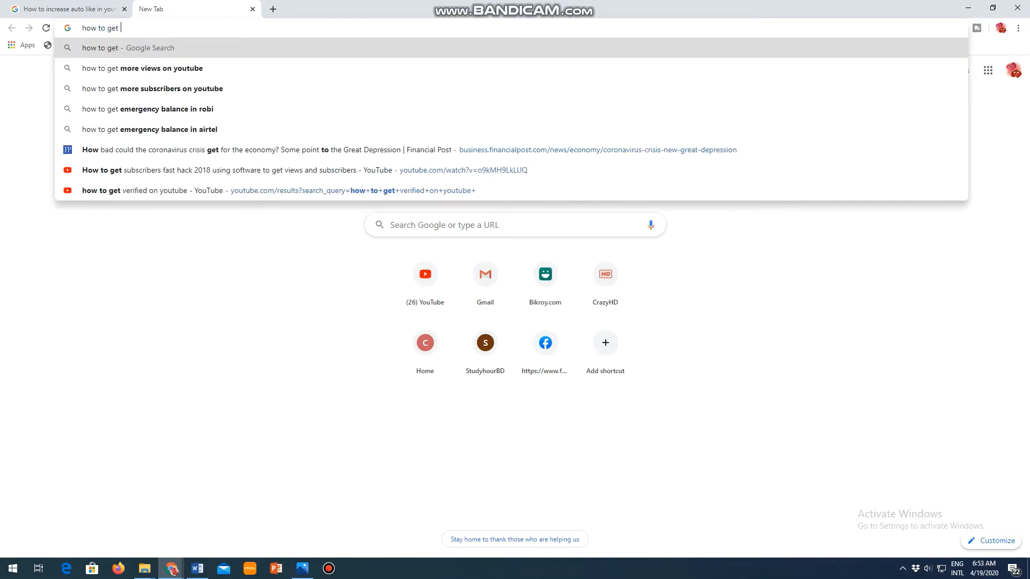
{"action": "type", "text": "auto subscriber in youtube"}
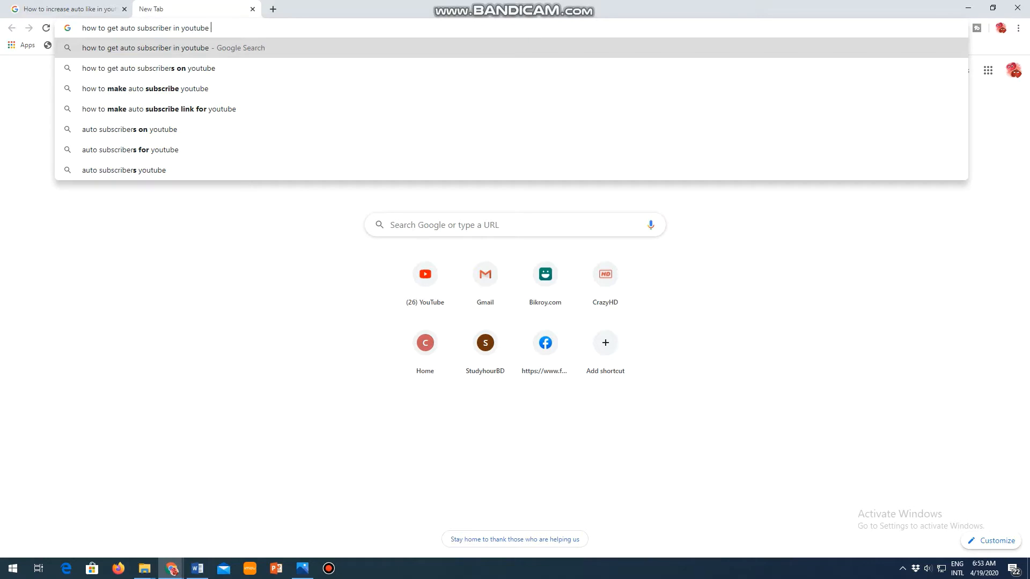
{"action": "type", "text": "for free"}
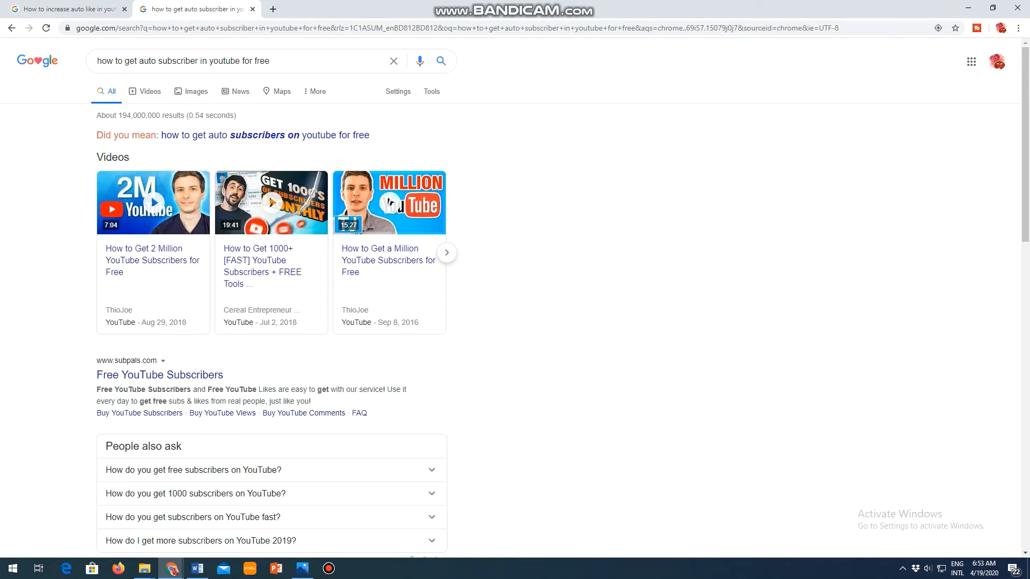
{"action": "left_click", "coordinate": [261, 136]}
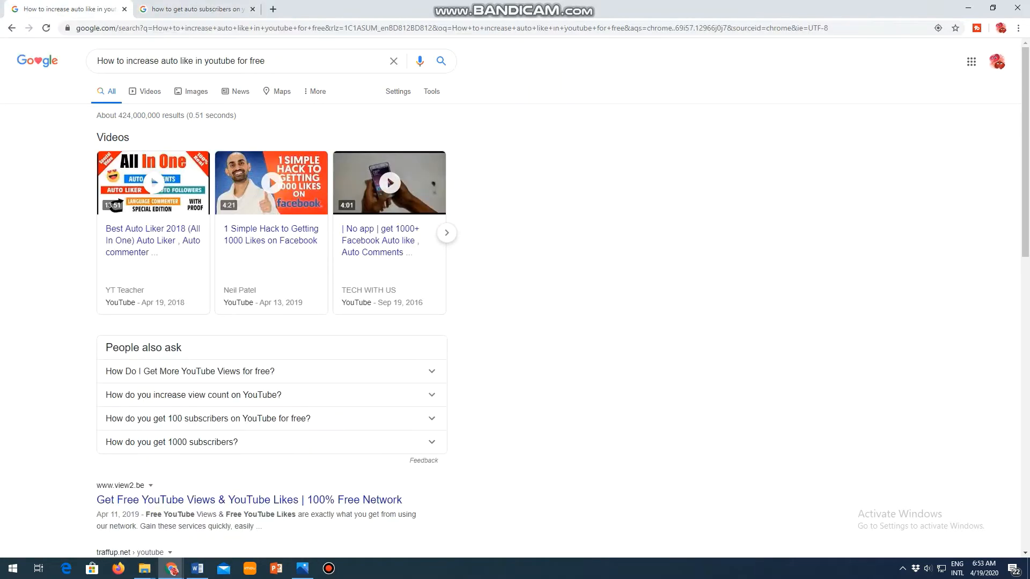
{"action": "scroll", "scroll_direction": "down", "scroll_amount": 3}
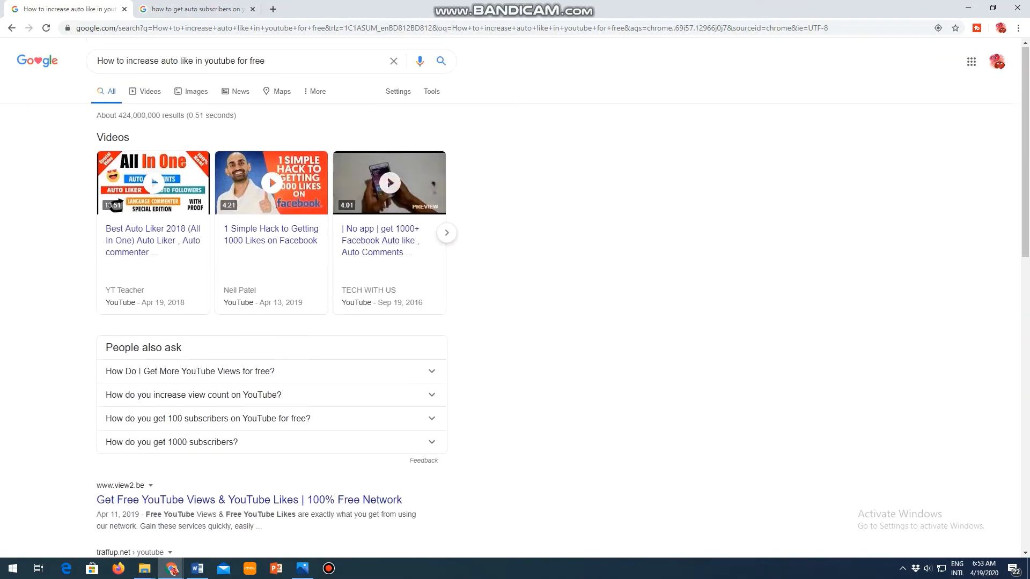
Return to the first tab's auto like search results
{"action": "left_click", "coordinate": [199, 9]}
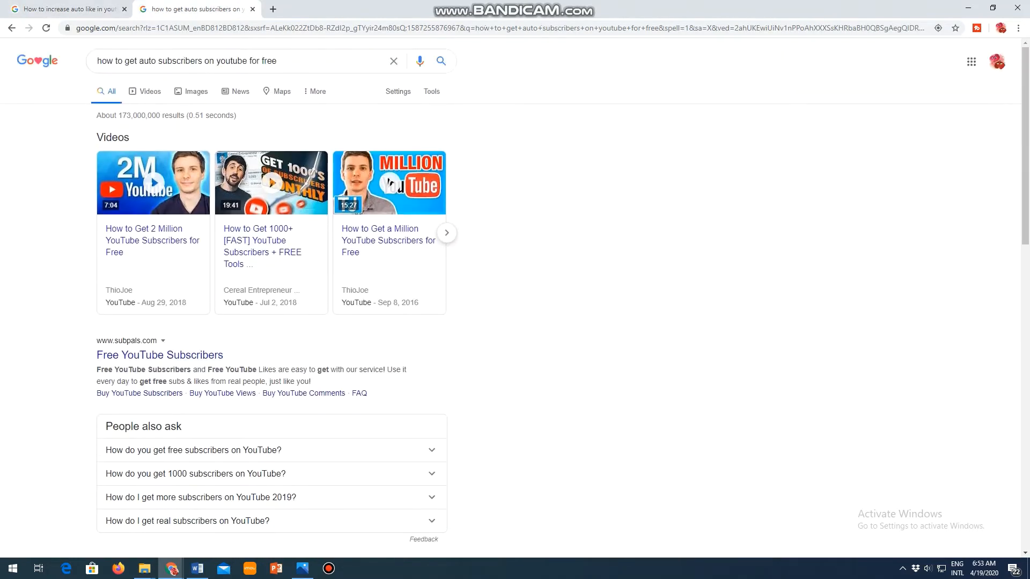
{"action": "double_click", "coordinate": [135, 116]}
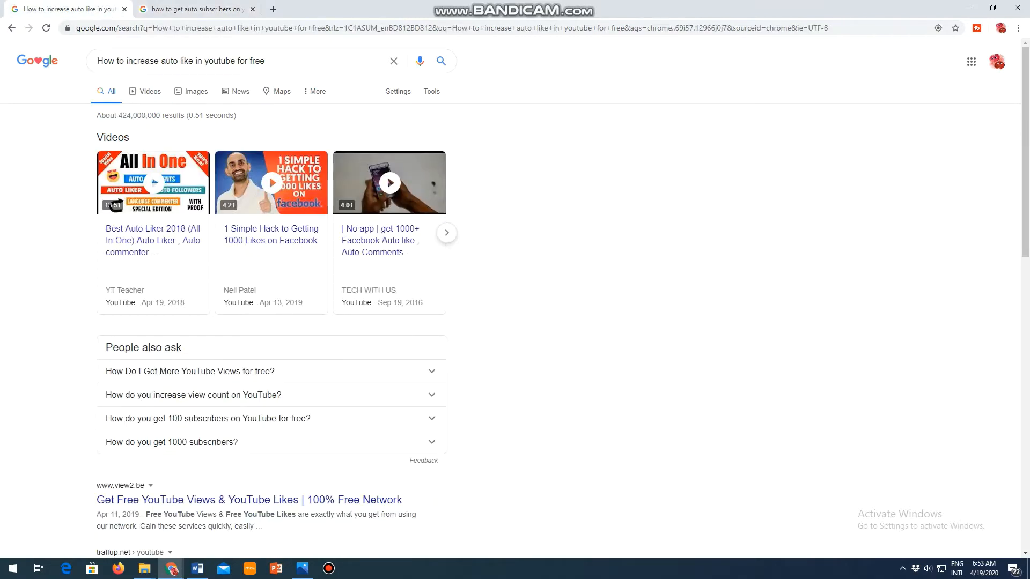
{"action": "double_click", "coordinate": [135, 116]}
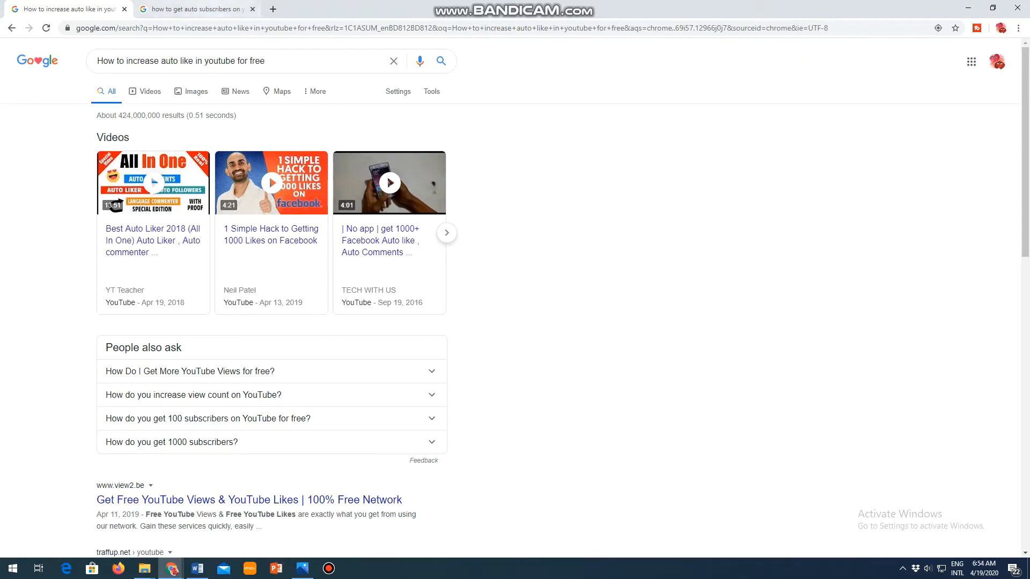
Open YouTube in a new tab and run an initial auto like video search
{"action": "left_click", "coordinate": [401, 9]}
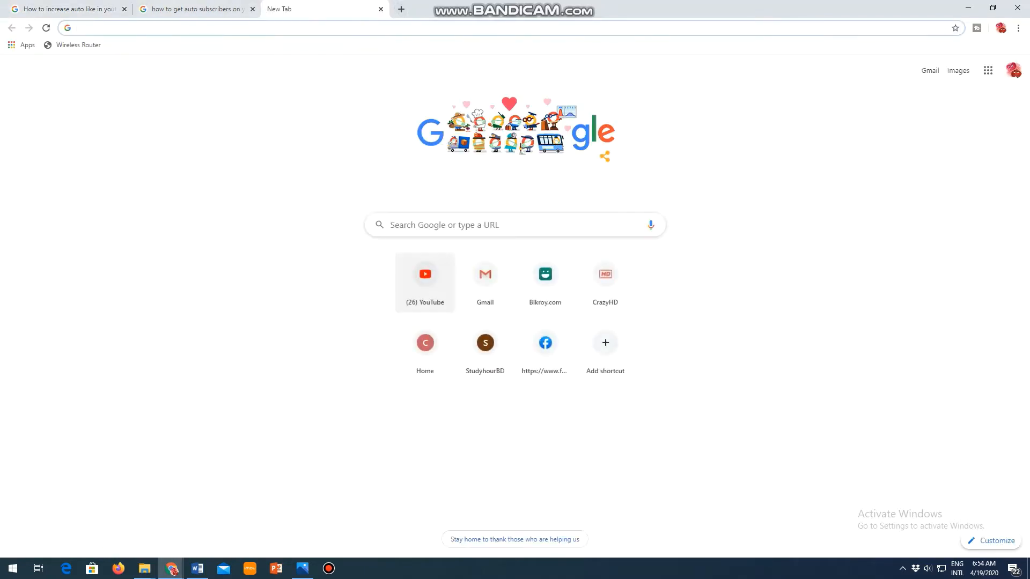
{"action": "left_click", "coordinate": [425, 274]}
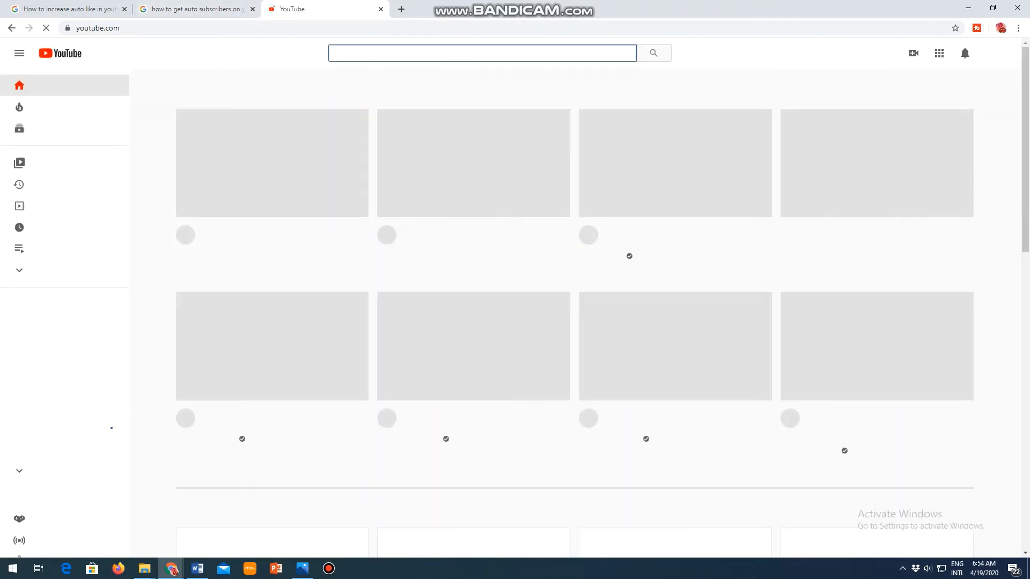
{"action": "type", "text": "aut"}
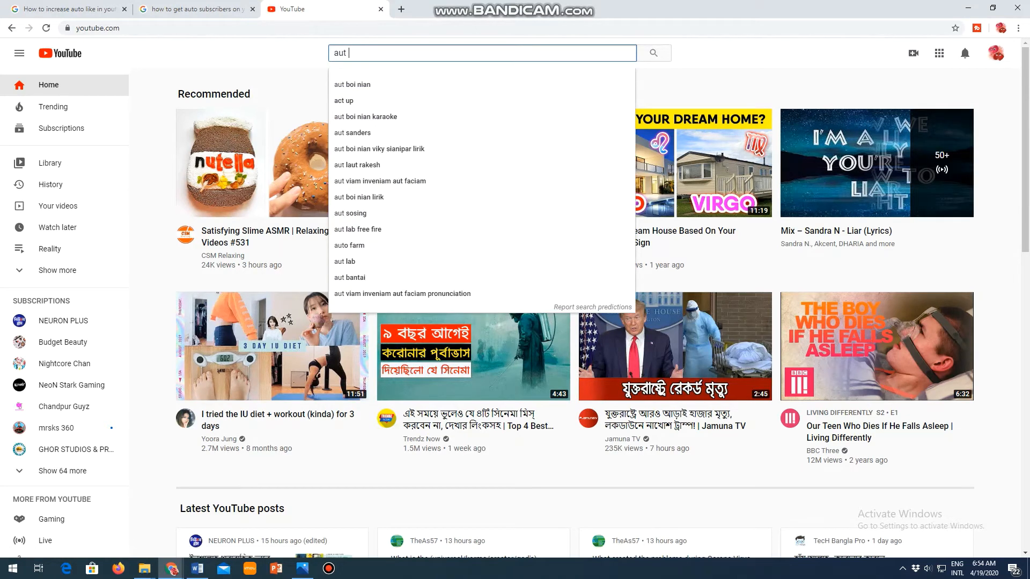
{"action": "type", "text": "o like on youtube"}
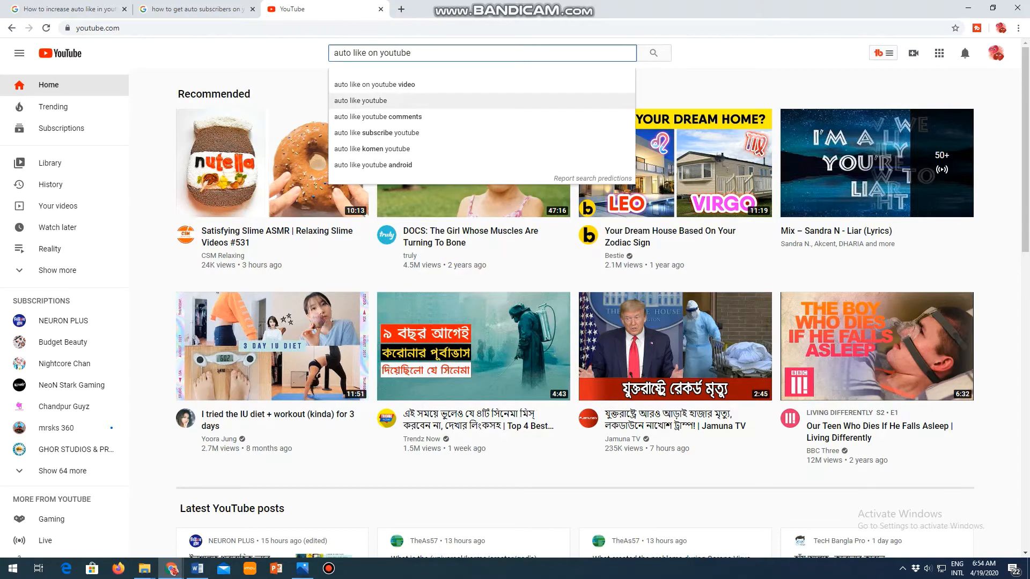
{"action": "left_click", "coordinate": [374, 85]}
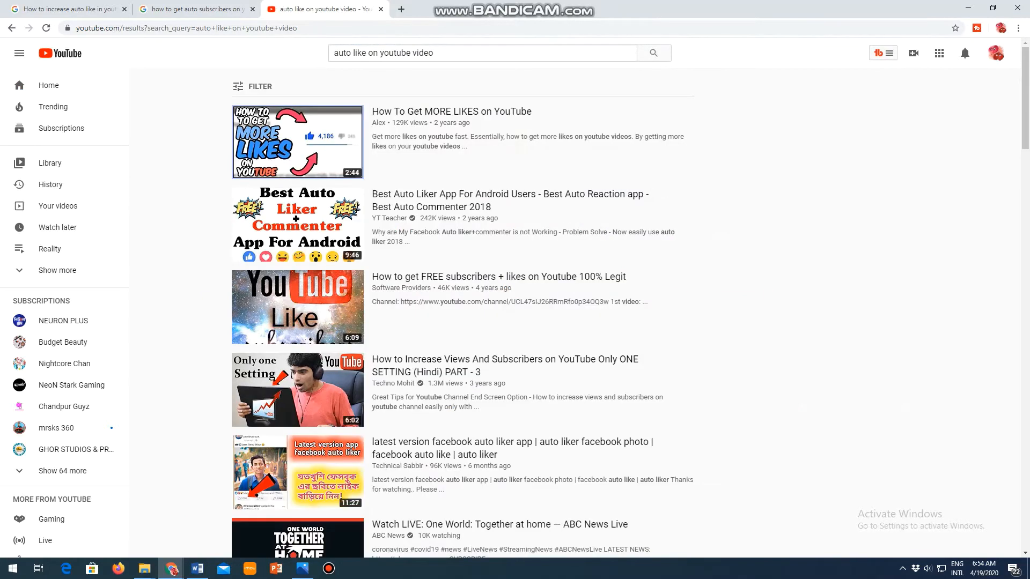
{"action": "scroll", "scroll_direction": "down", "scroll_amount": 3}
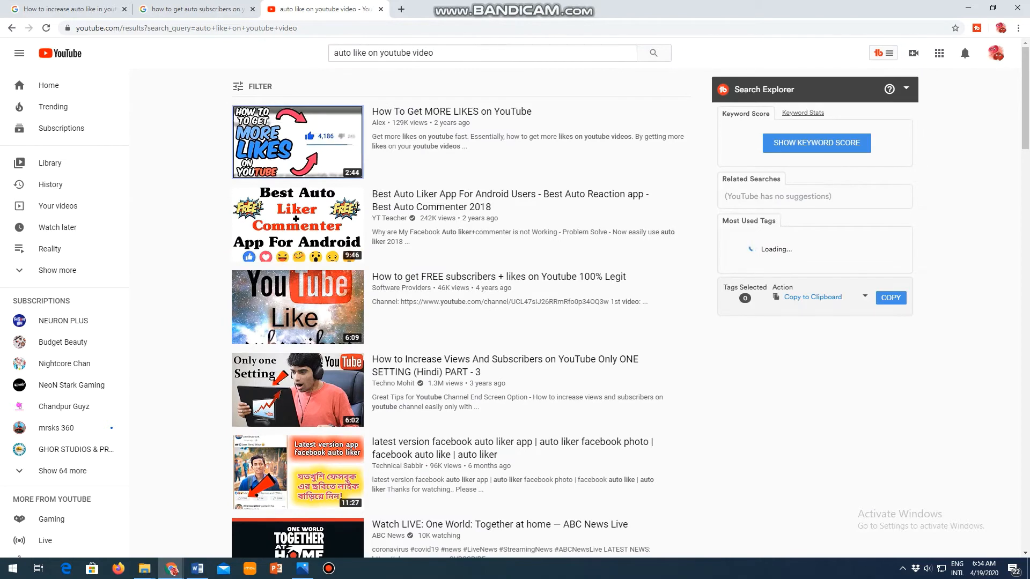
Replace the query with 'how to get auto like on youtube app with pc' and browse results
{"action": "left_click", "coordinate": [481, 53]}
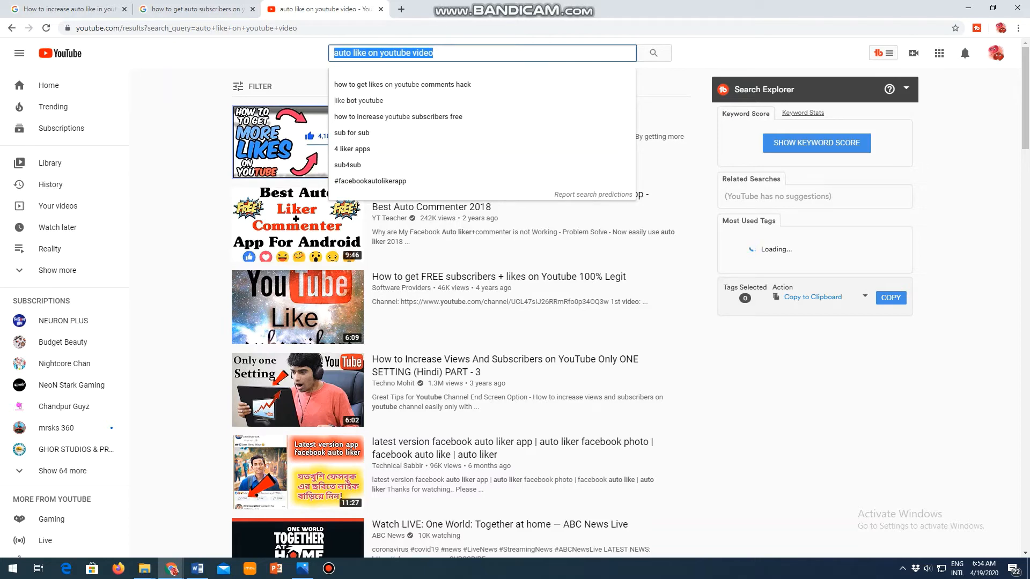
{"action": "type", "text": "how to get"}
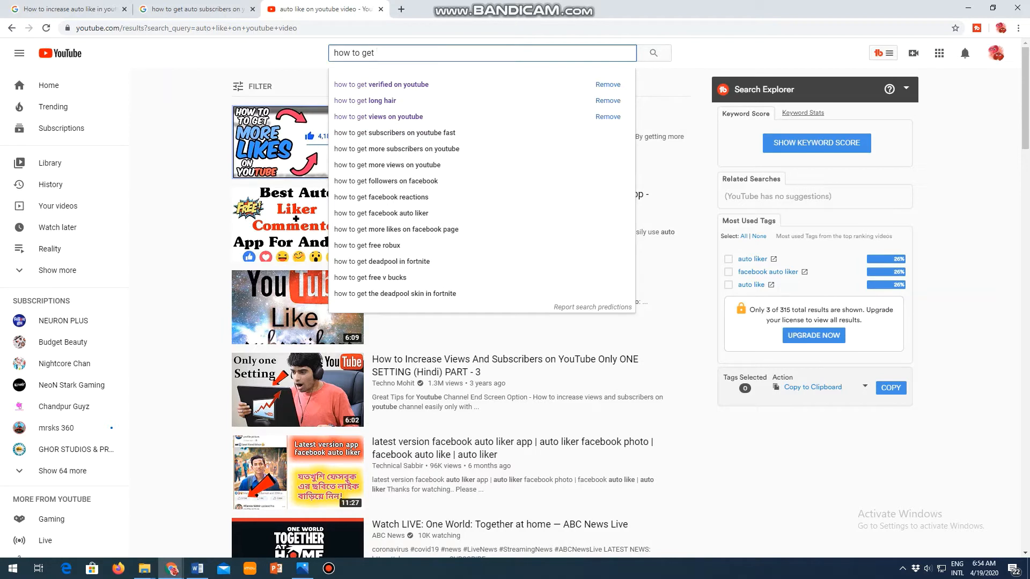
{"action": "type", "text": "auto lik"}
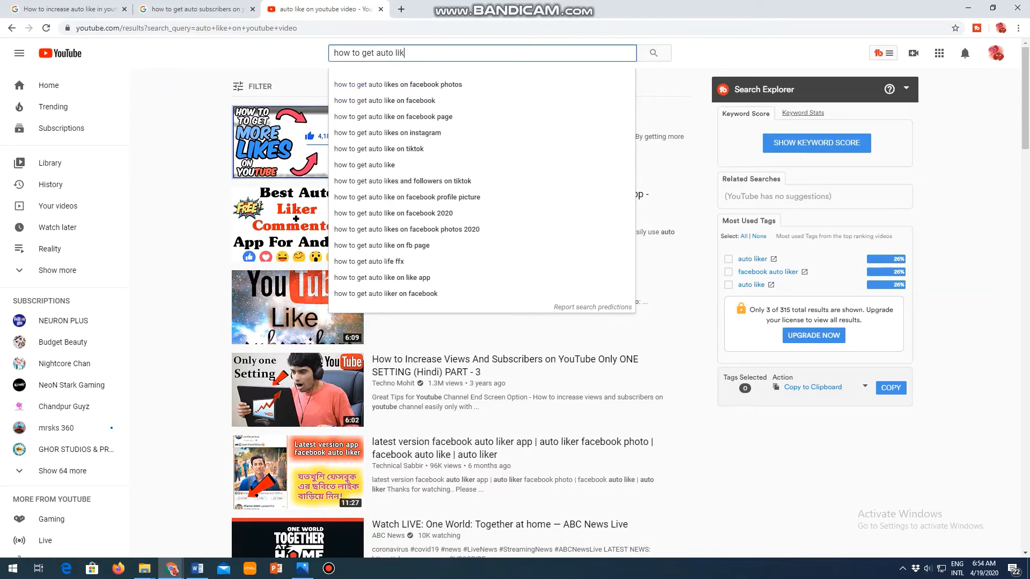
{"action": "type", "text": "e"}
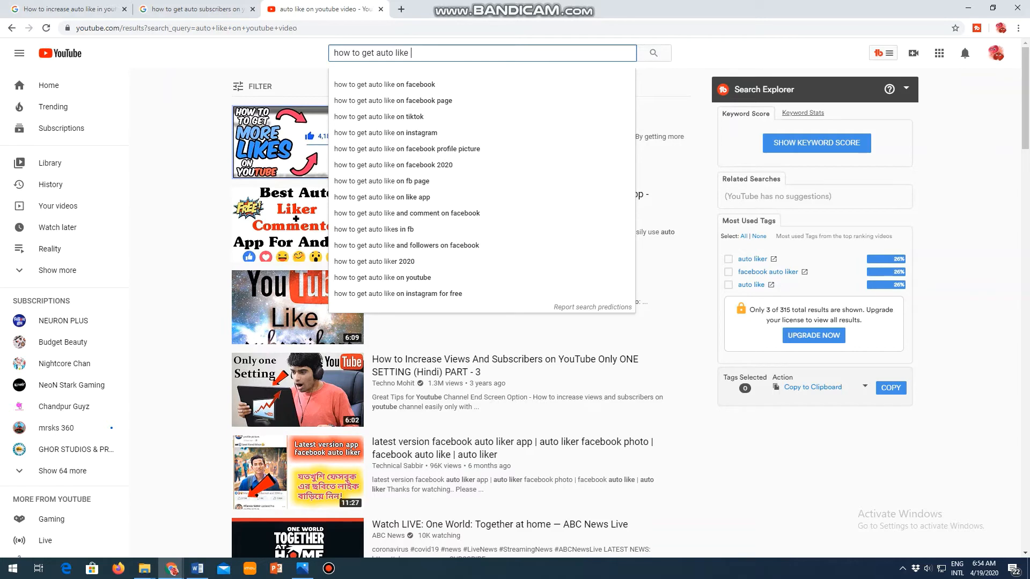
{"action": "type", "text": "on youtube app"}
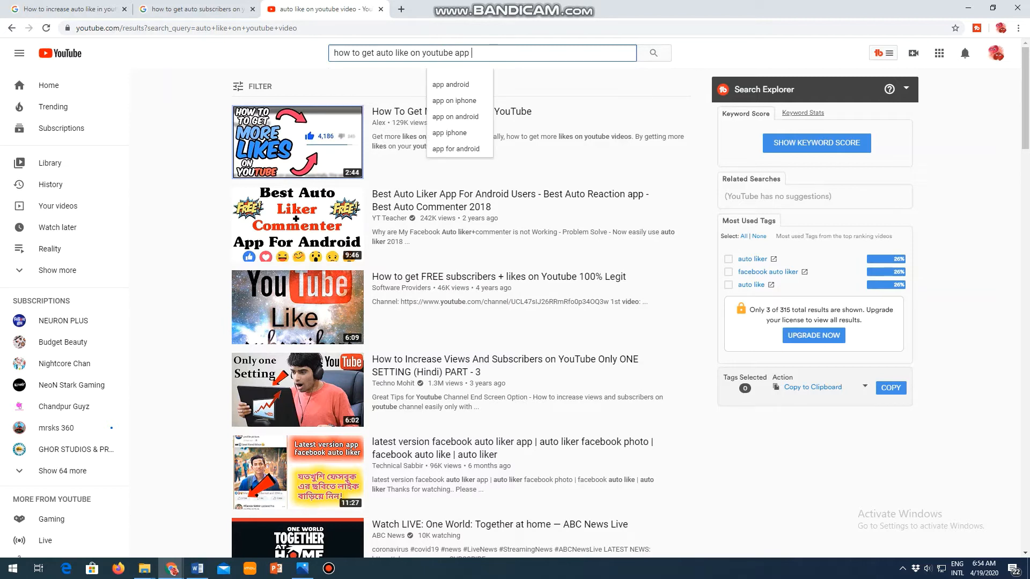
{"action": "type", "text": "with pc"}
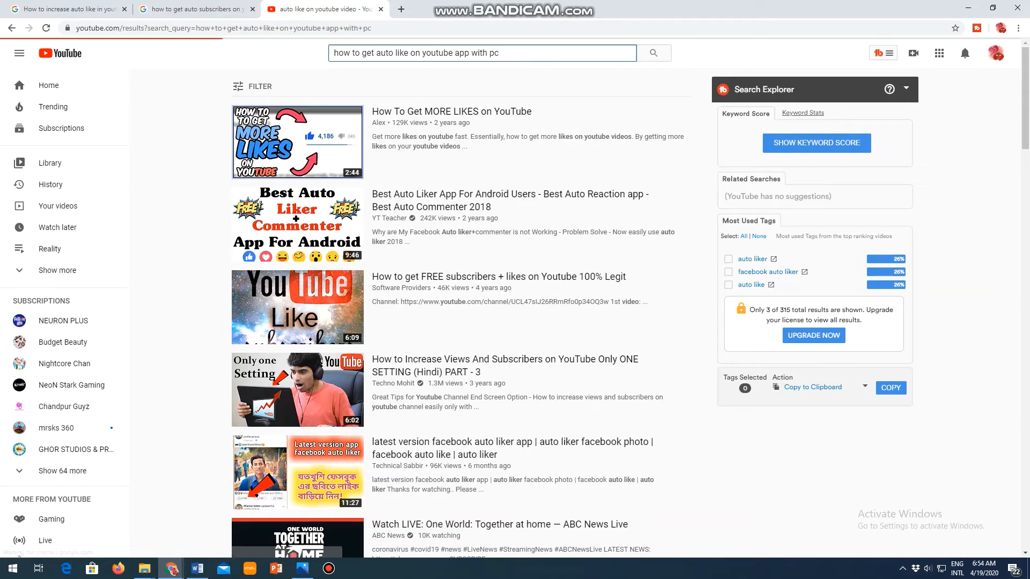
{"action": "scroll", "scroll_direction": "down", "scroll_amount": 3}
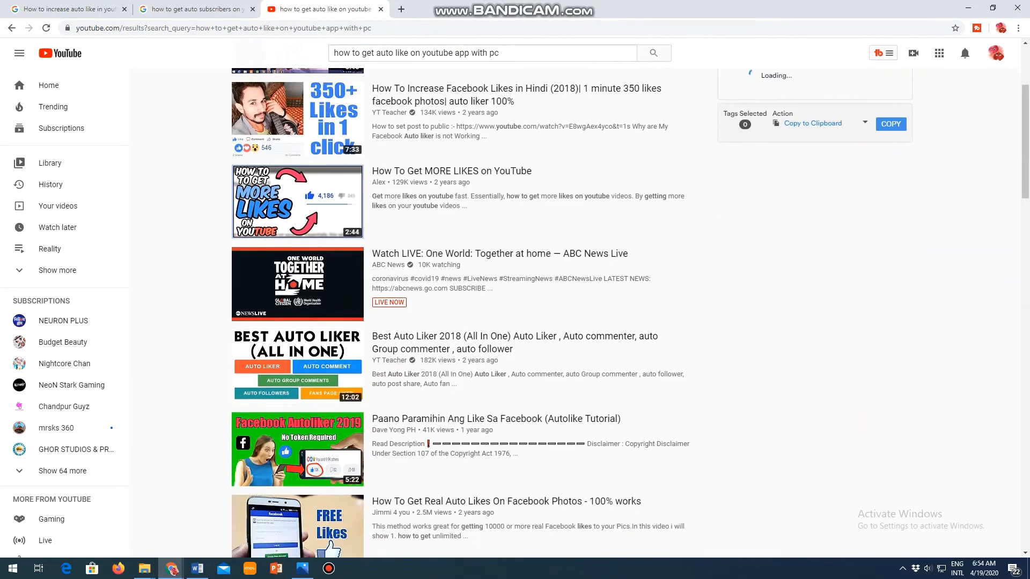
{"action": "scroll", "scroll_direction": "down", "scroll_amount": 3}
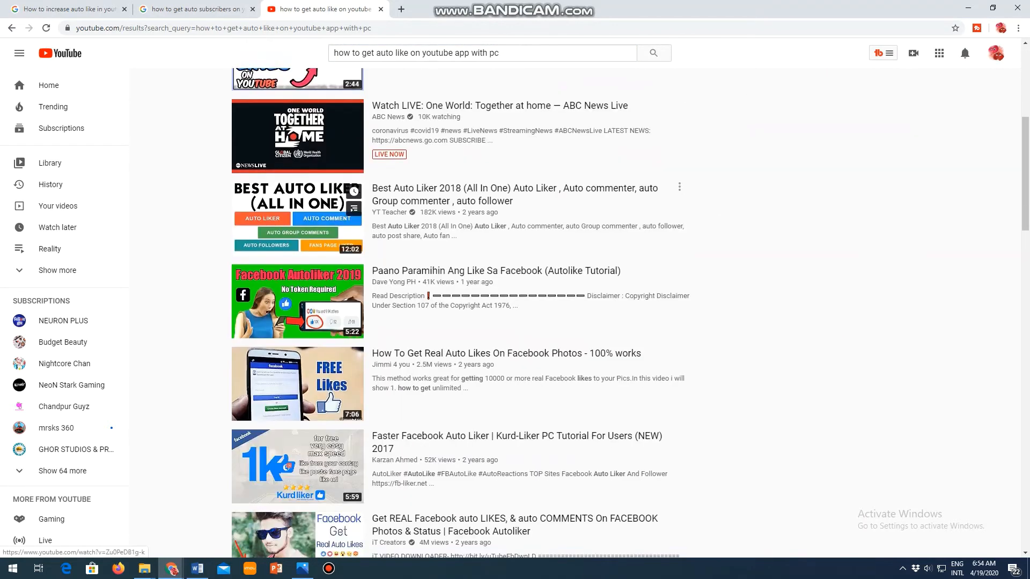
{"action": "scroll", "scroll_direction": "down", "scroll_amount": 3}
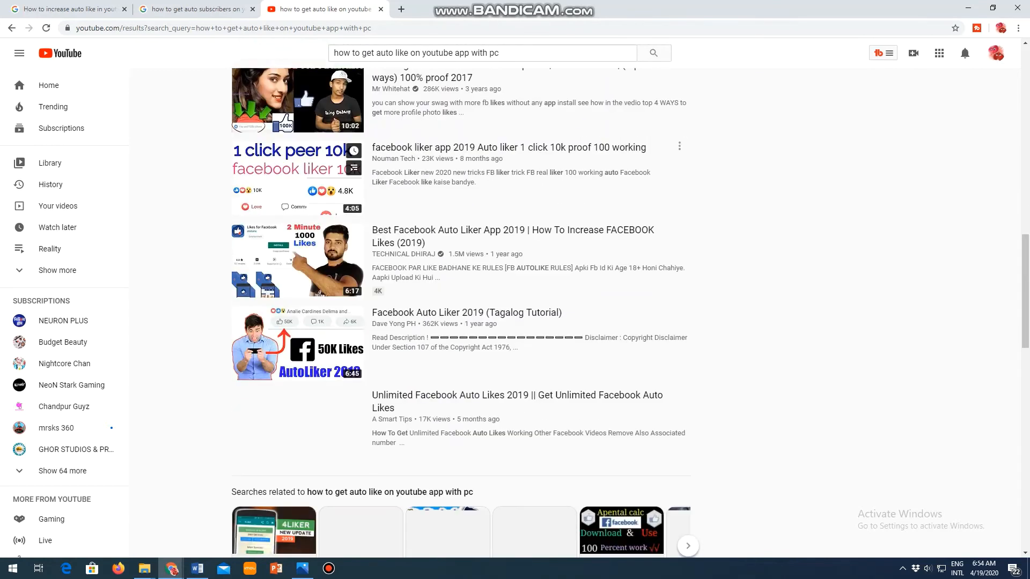
Search YouTube for 'how to increase view on youtube with app' and scroll the videos
{"action": "type", "text": "how to increase w"}
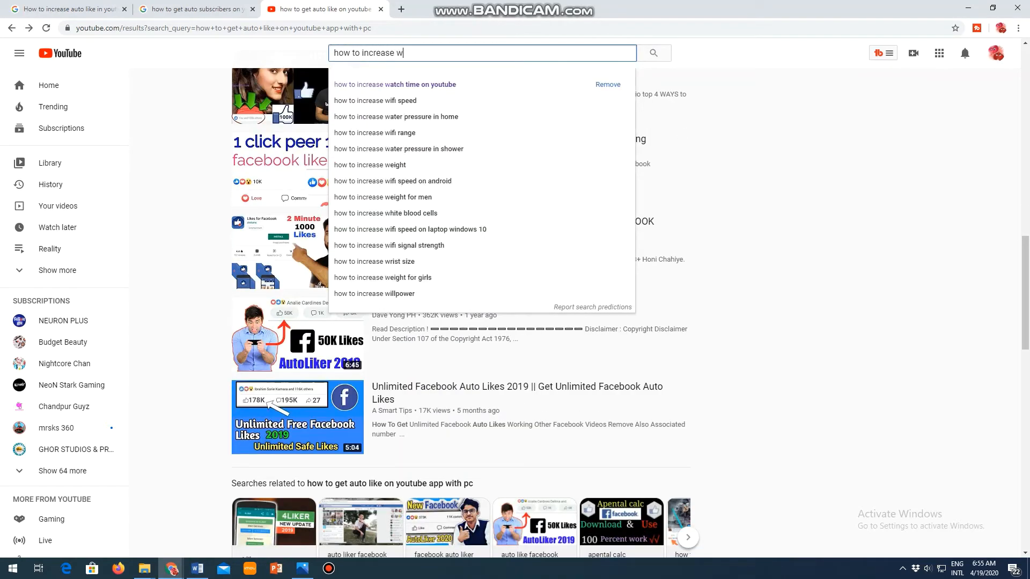
{"action": "type", "text": "atch"}
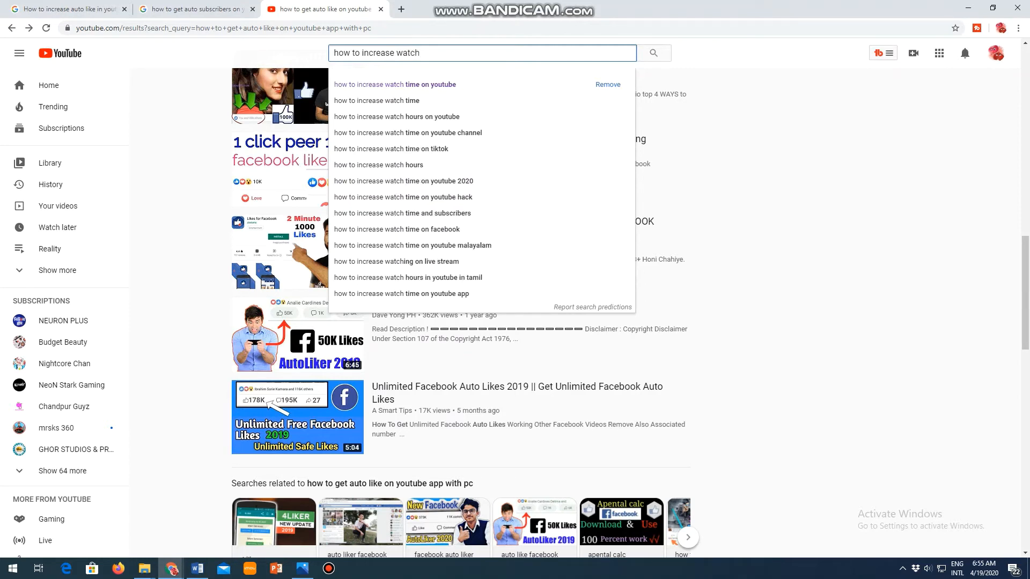
{"action": "key", "text": "BackSpace"}
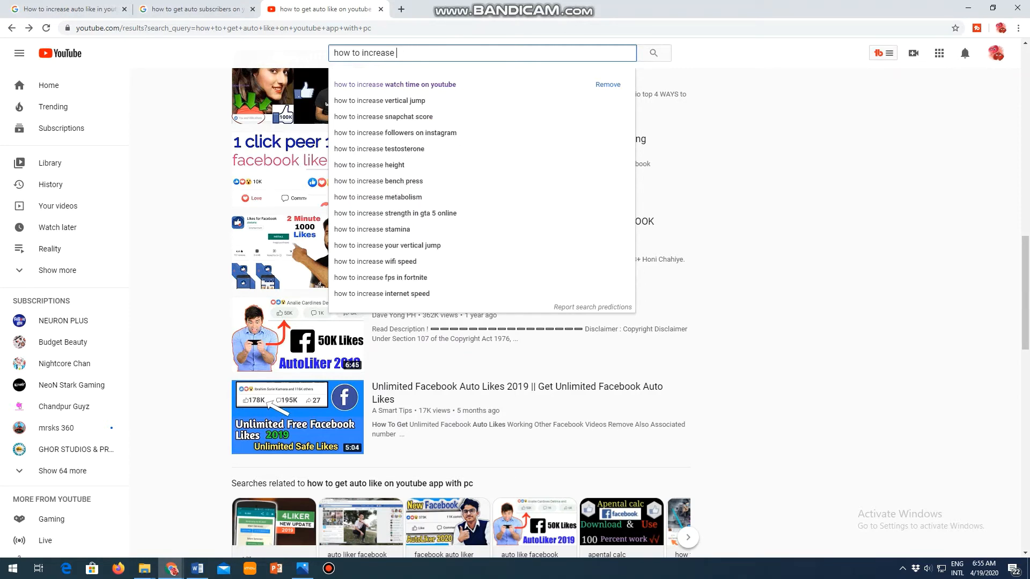
{"action": "type", "text": "view"}
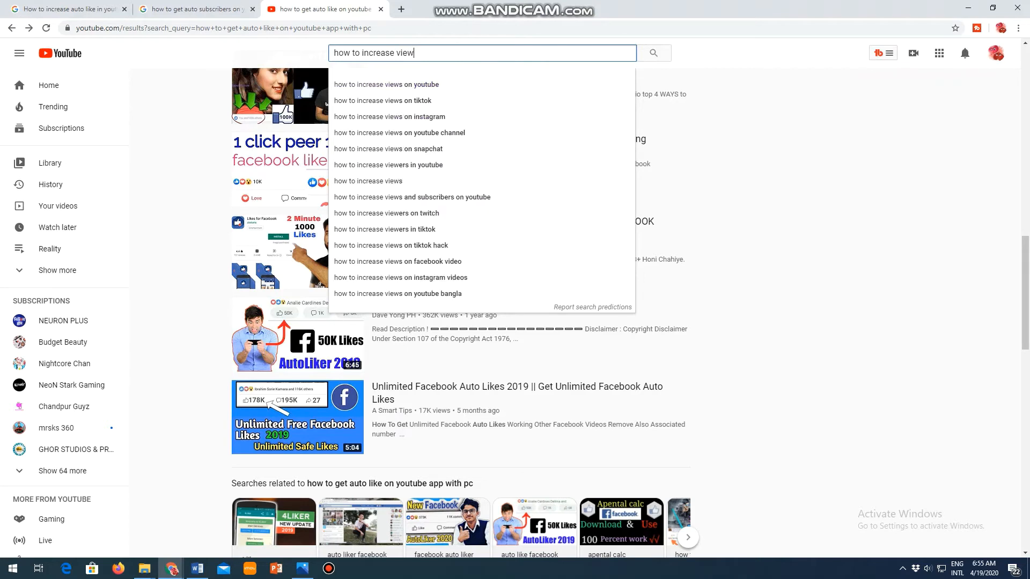
{"action": "type", "text": "on youtube"}
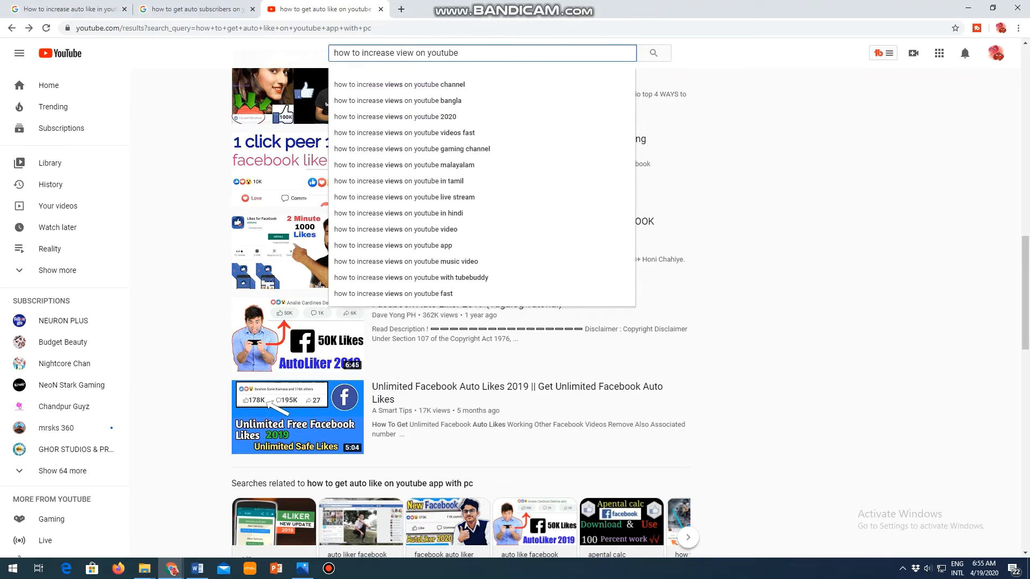
{"action": "type", "text": "with a"}
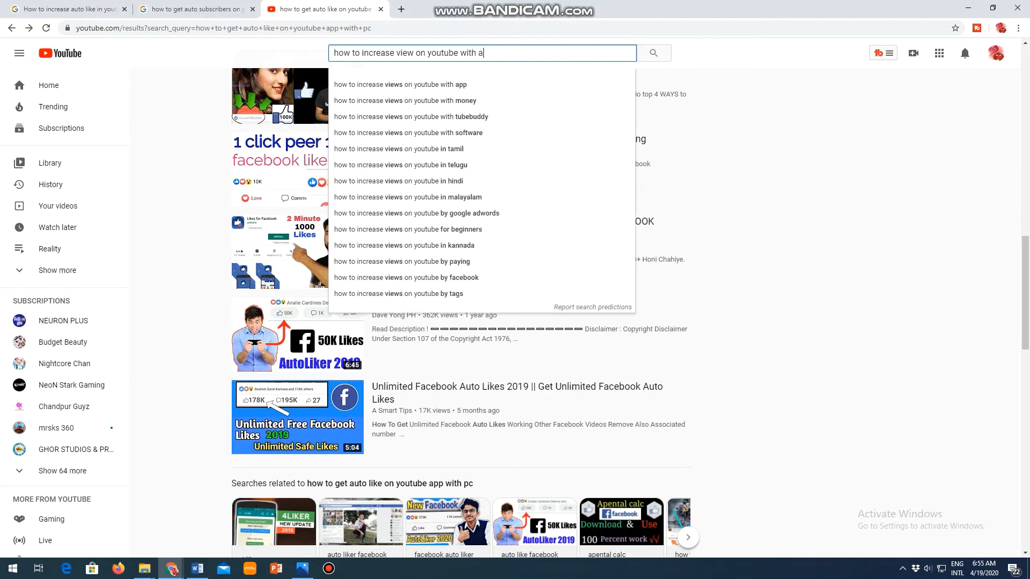
{"action": "left_click", "coordinate": [400, 84]}
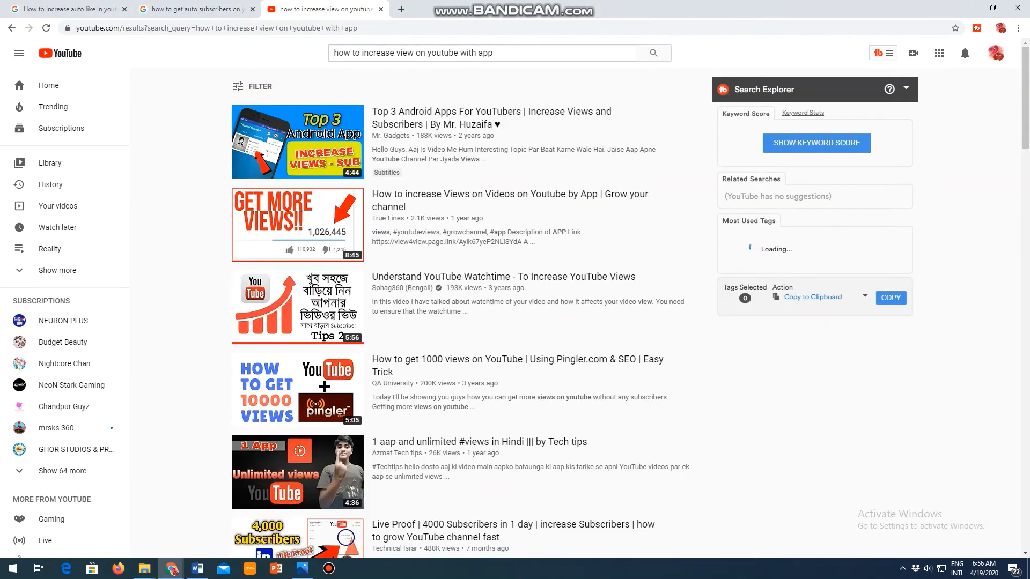
{"action": "scroll", "scroll_direction": "down", "scroll_amount": 3}
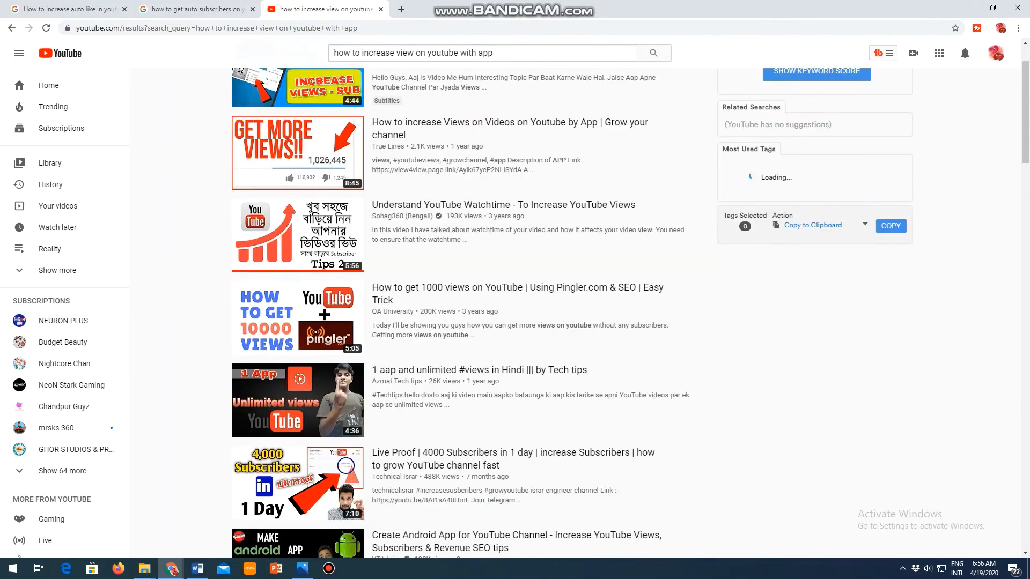
{"action": "scroll", "scroll_direction": "down", "scroll_amount": 3}
{"action": "type", "text": "marketing apps that help free"}
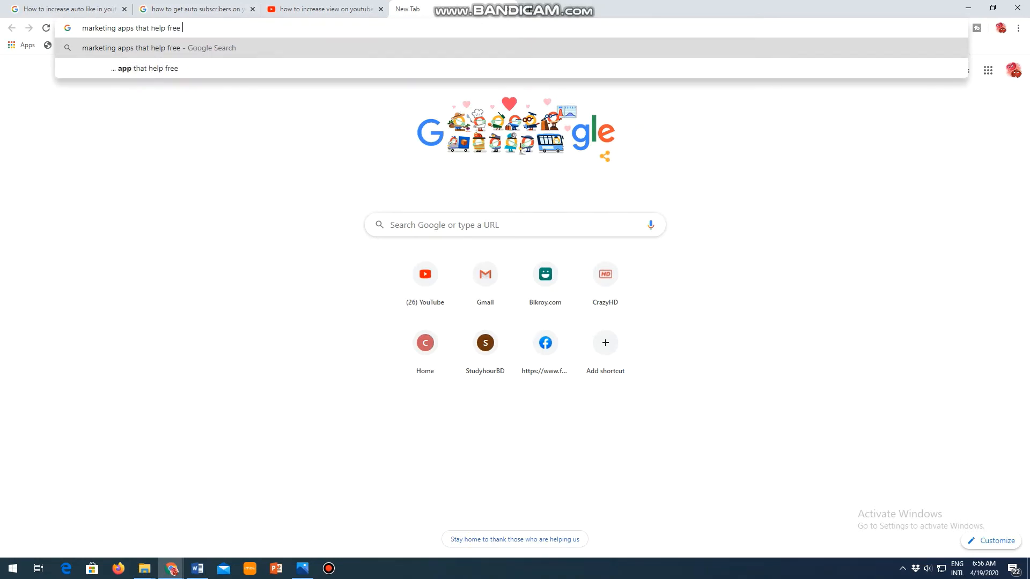
Search Google for 'marketing apps that help free view increase' and expand the free app promotion answer
{"action": "type", "text": "view i"}
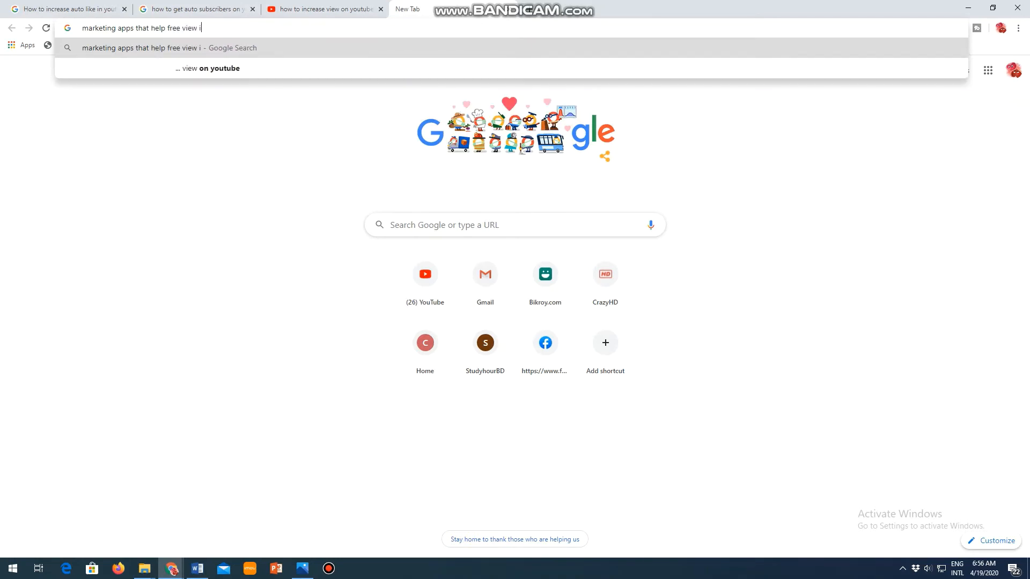
{"action": "type", "text": "ncreas"}
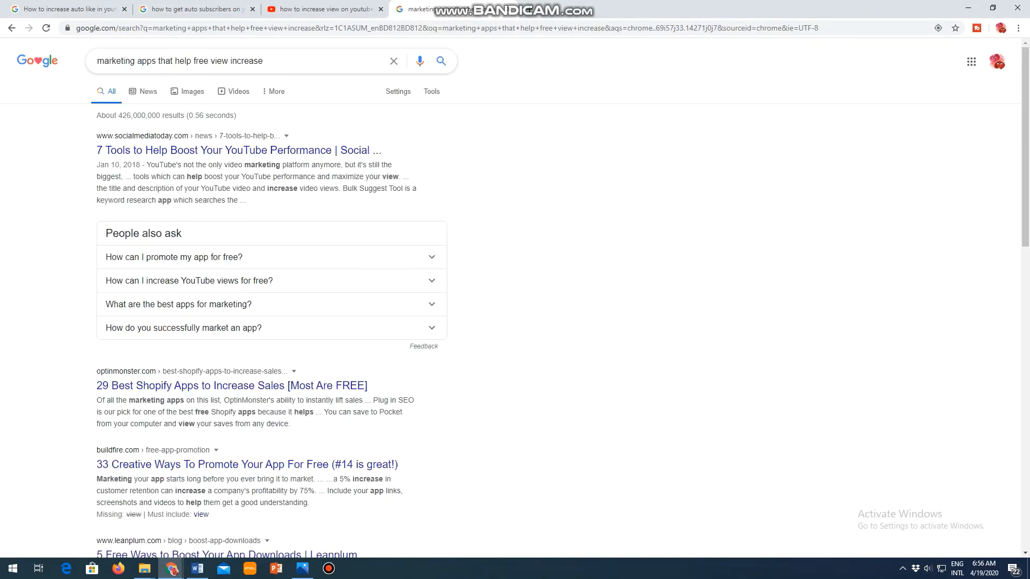
{"action": "left_click", "coordinate": [174, 256]}
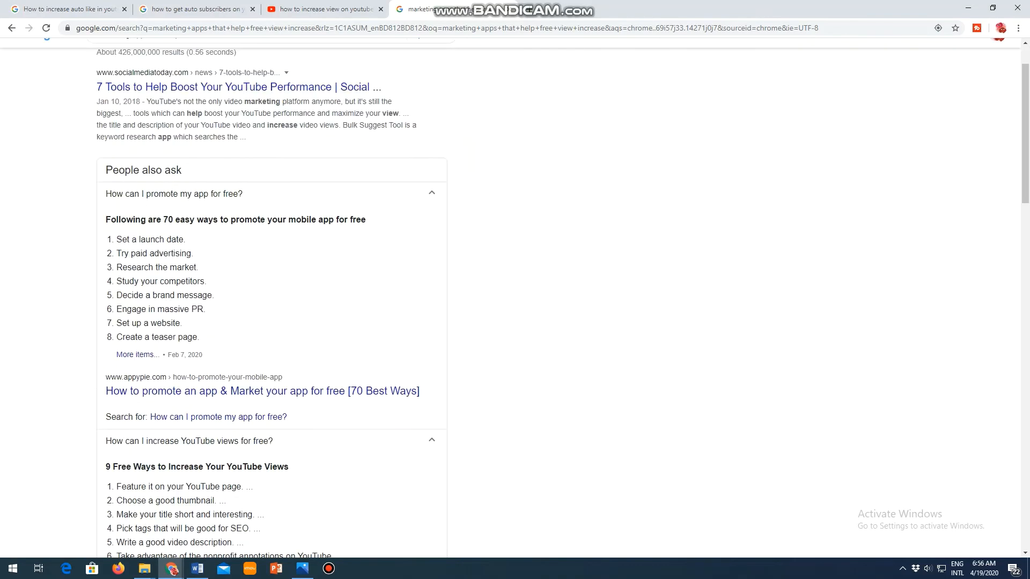
{"action": "scroll", "scroll_direction": "down", "scroll_amount": 3}
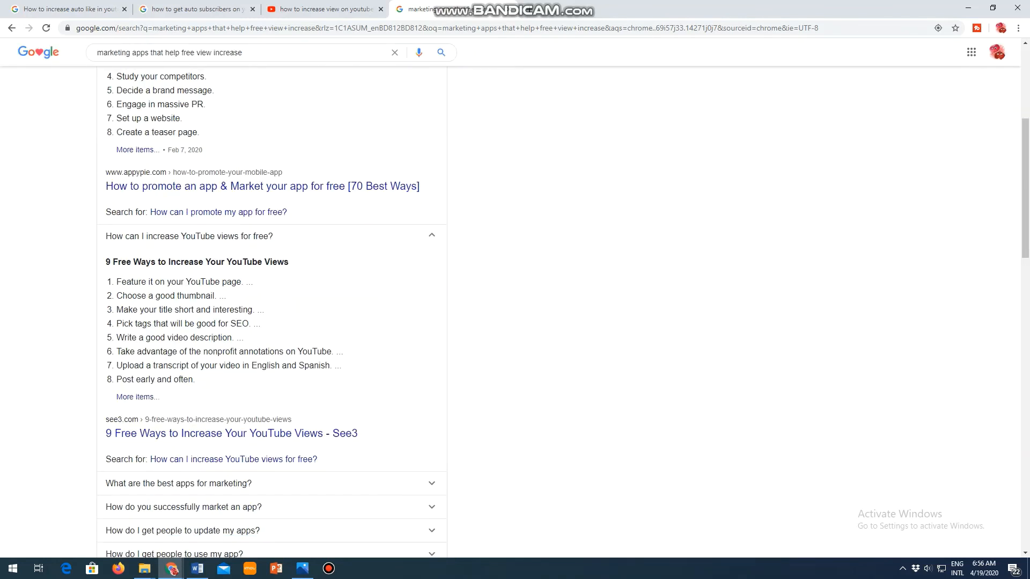
{"action": "scroll", "scroll_direction": "up", "scroll_amount": 3}
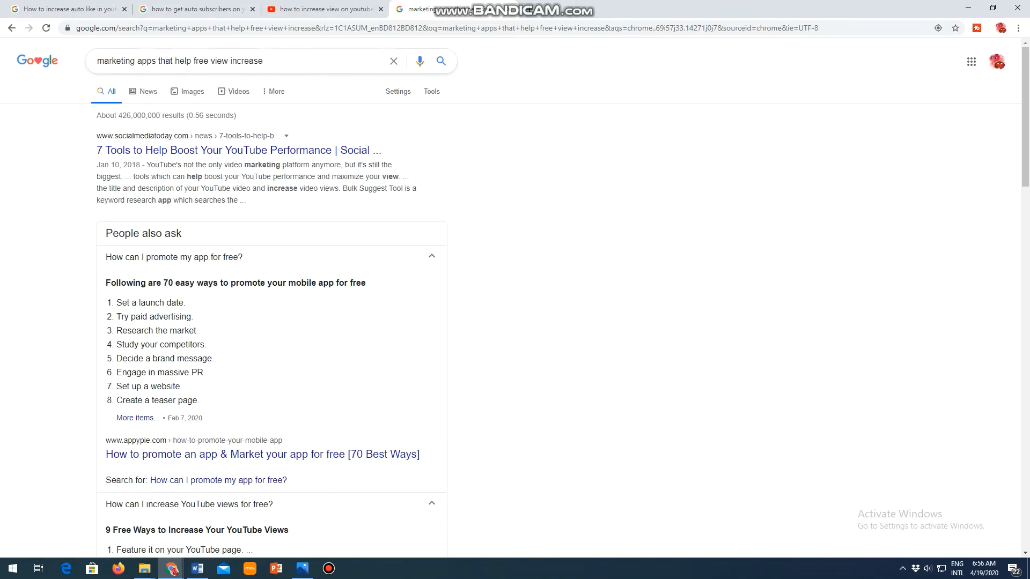
{"action": "left_click", "coordinate": [238, 61]}
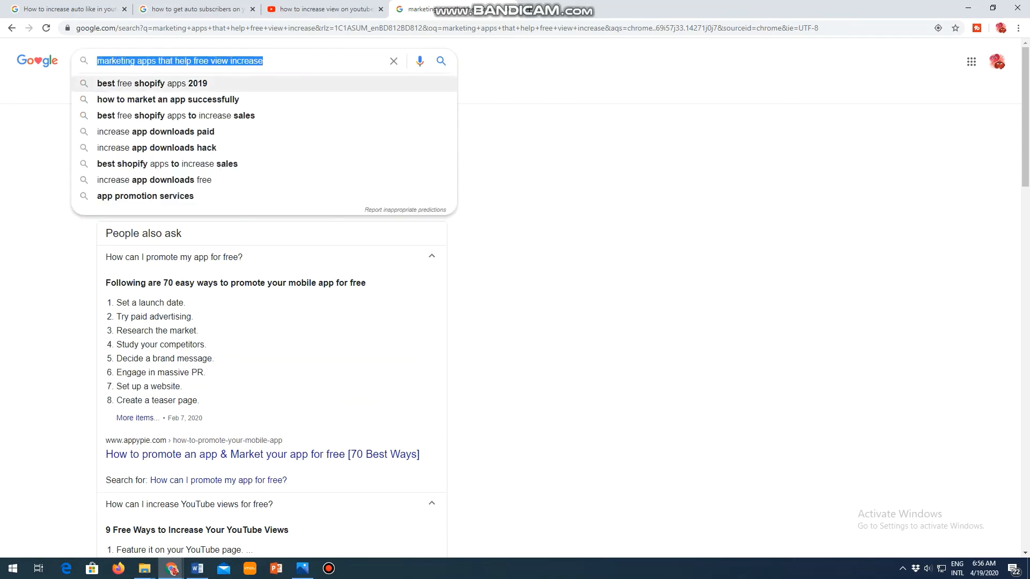
{"action": "left_click", "coordinate": [441, 61]}
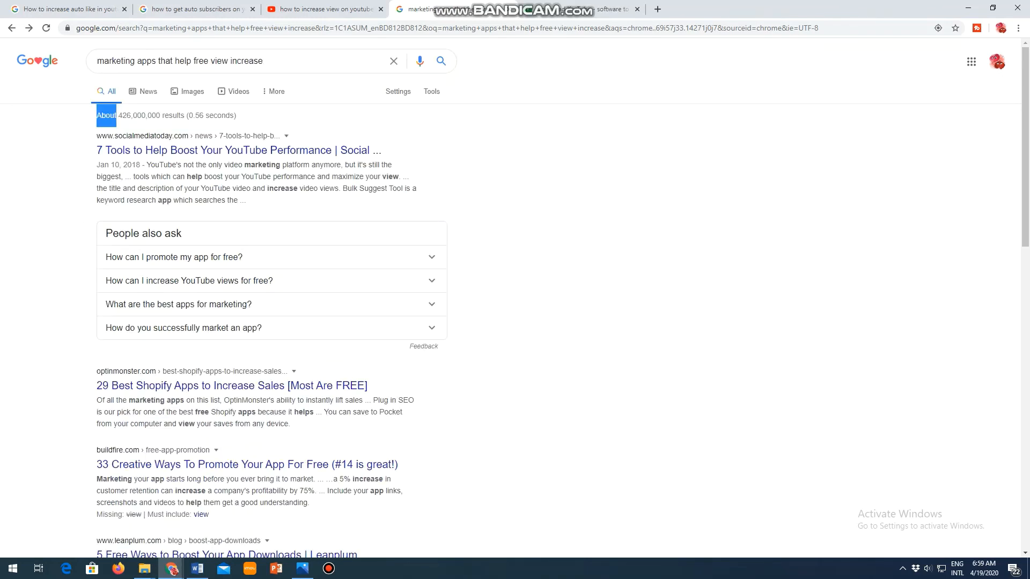